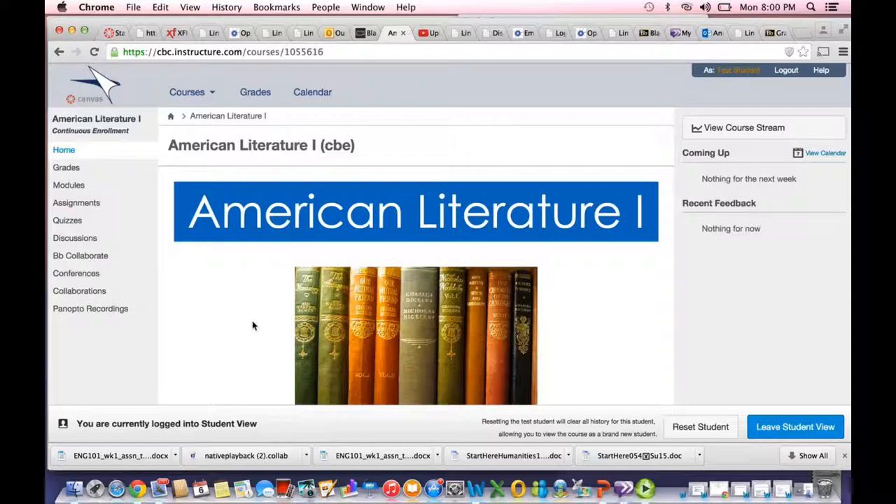
{"action": "mouse_move", "coordinate": [423, 269]}
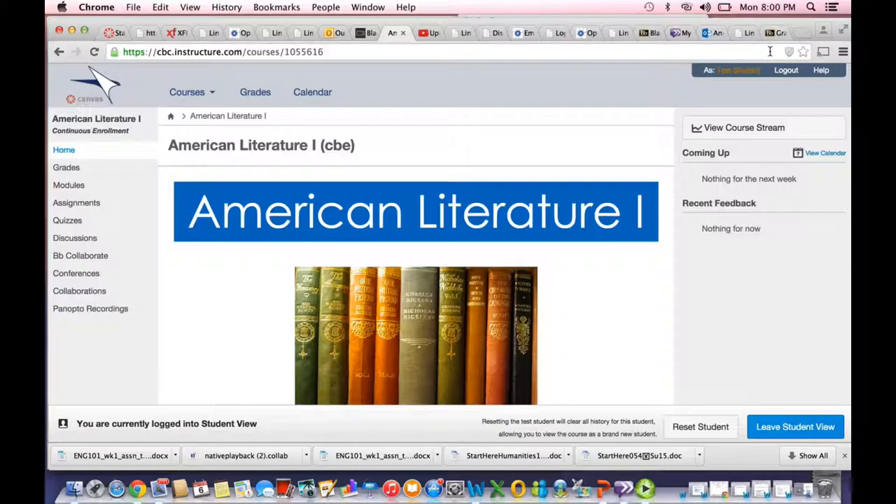
{"action": "mouse_move", "coordinate": [641, 83]}
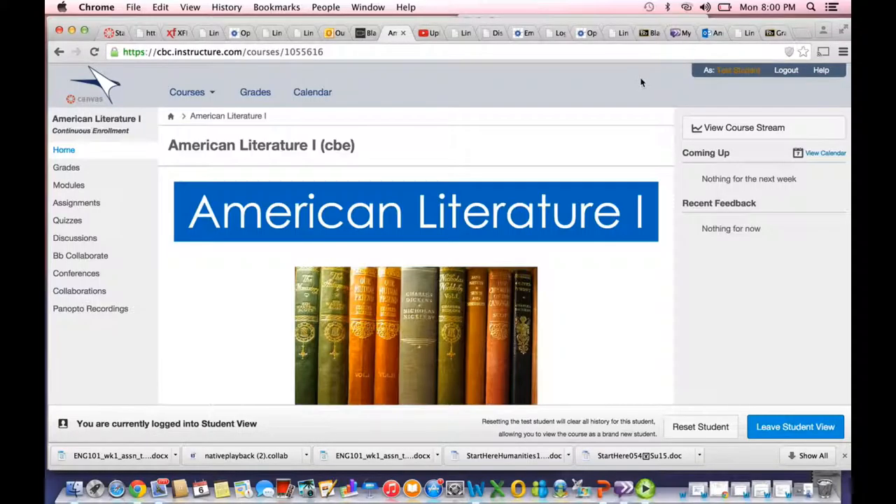
{"action": "mouse_move", "coordinate": [68, 185]}
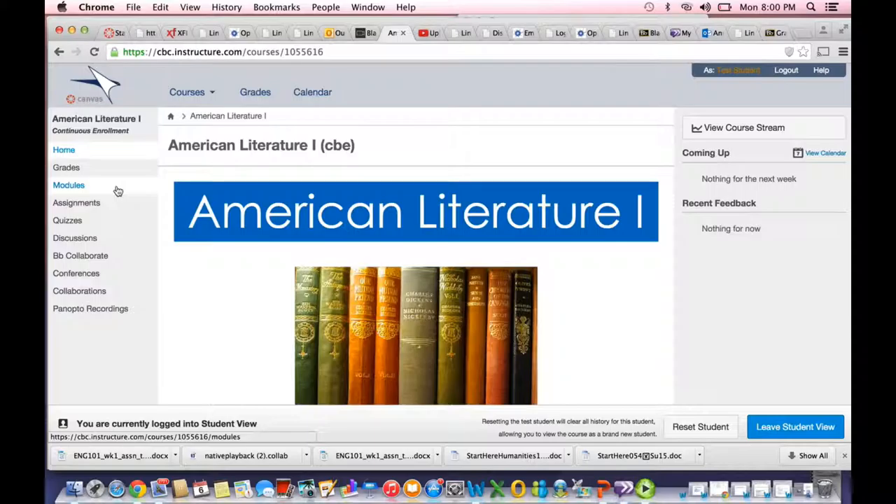
Step: Go to the Modules page and view the Start Here course introduction items
{"action": "left_click", "coordinate": [69, 185]}
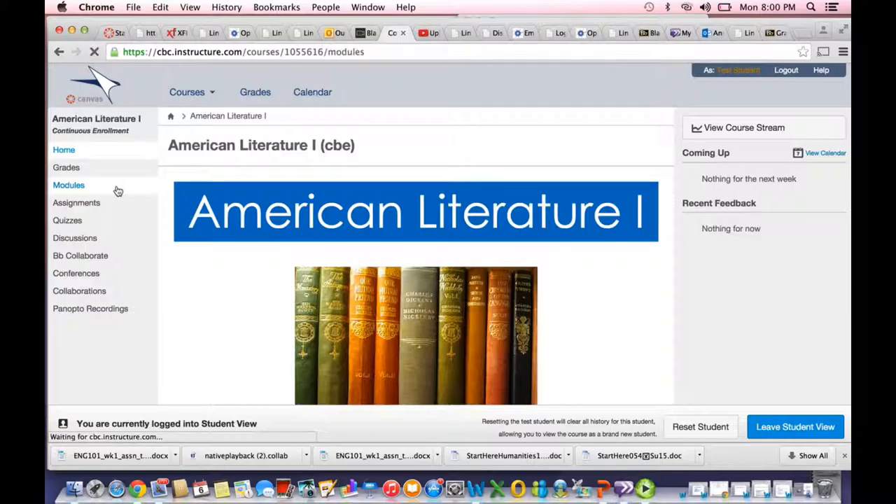
{"action": "left_click", "coordinate": [69, 185]}
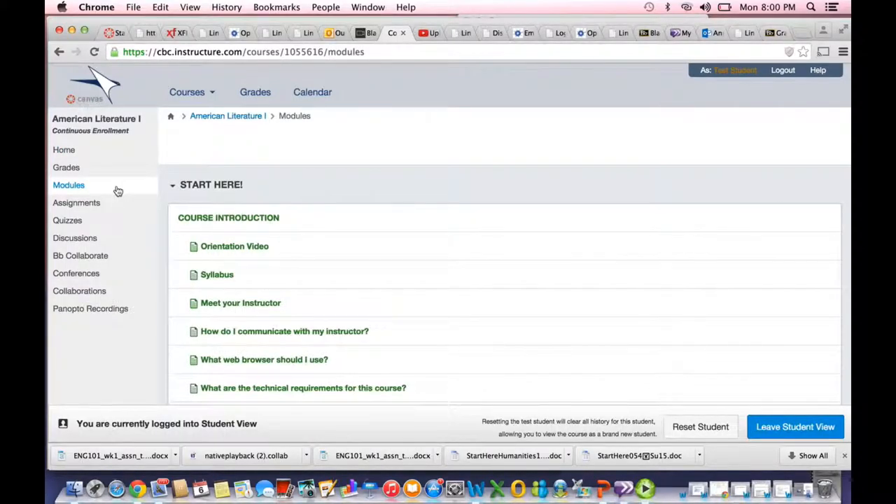
{"action": "scroll", "scroll_direction": "down", "scroll_amount": 3}
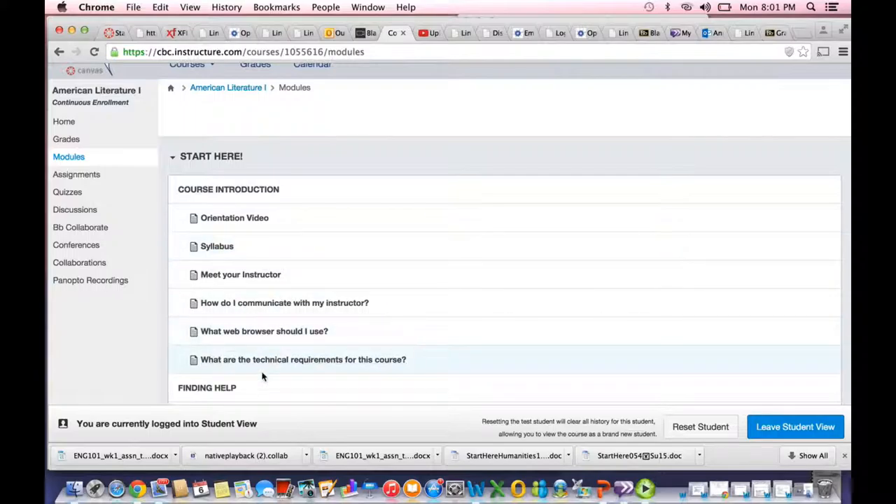
{"action": "mouse_move", "coordinate": [284, 302]}
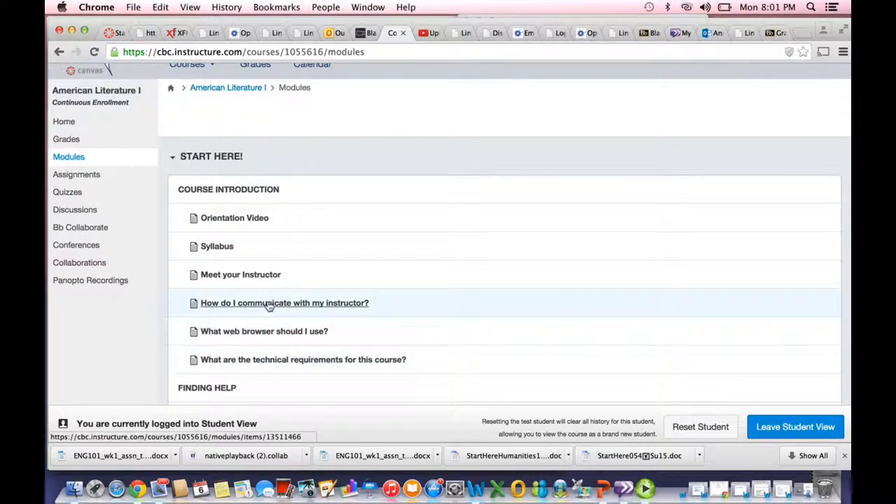
{"action": "mouse_move", "coordinate": [260, 257]}
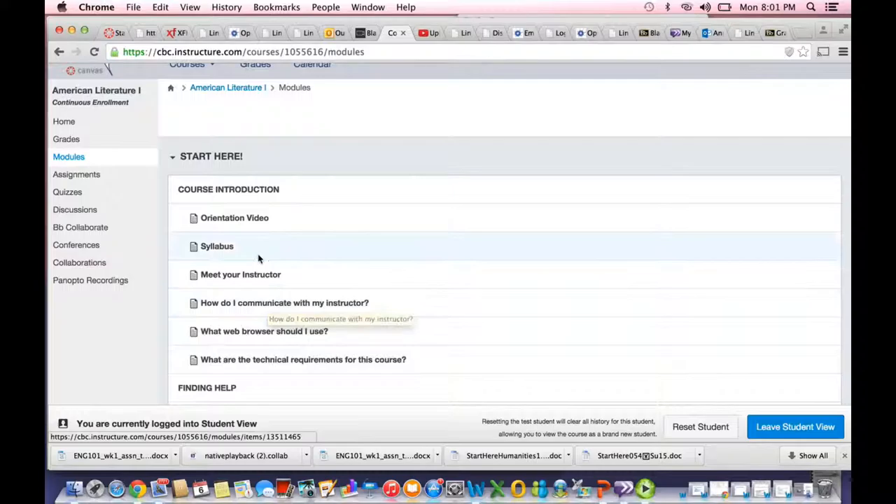
{"action": "mouse_move", "coordinate": [264, 290]}
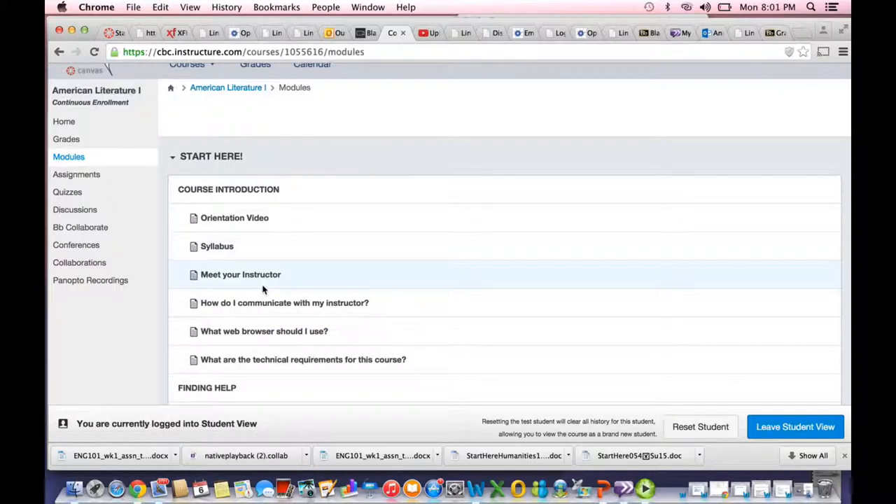
Step: Scroll past Finding Help, To-Do, Office Hours and Ask Questions Here to Reading and Interpreting Literary Texts
{"action": "scroll", "scroll_direction": "down", "scroll_amount": 3}
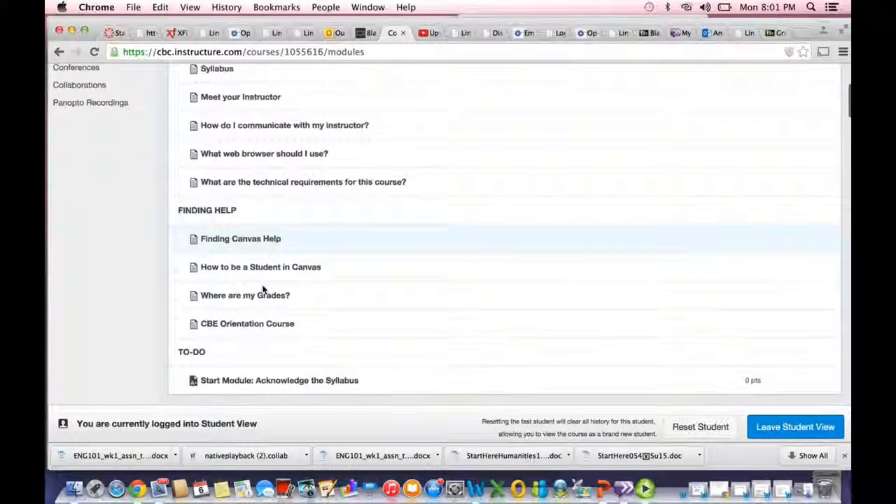
{"action": "scroll", "scroll_direction": "down", "scroll_amount": 3}
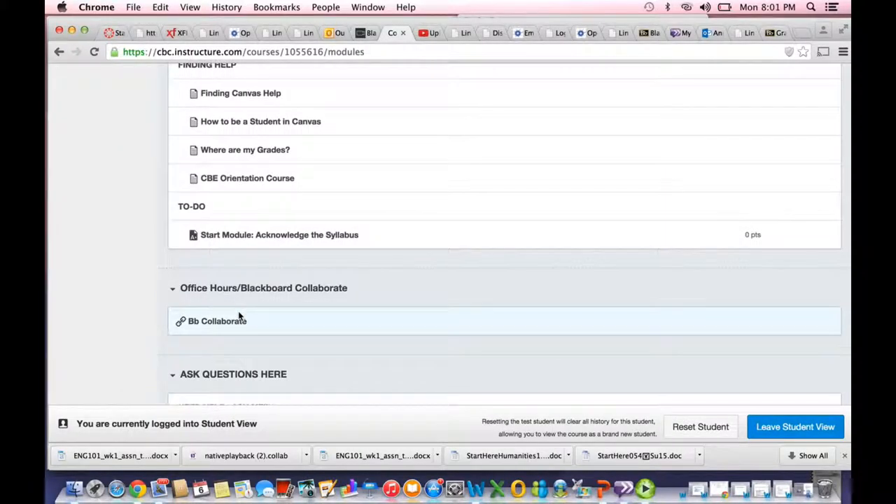
{"action": "scroll", "scroll_direction": "down", "scroll_amount": 3}
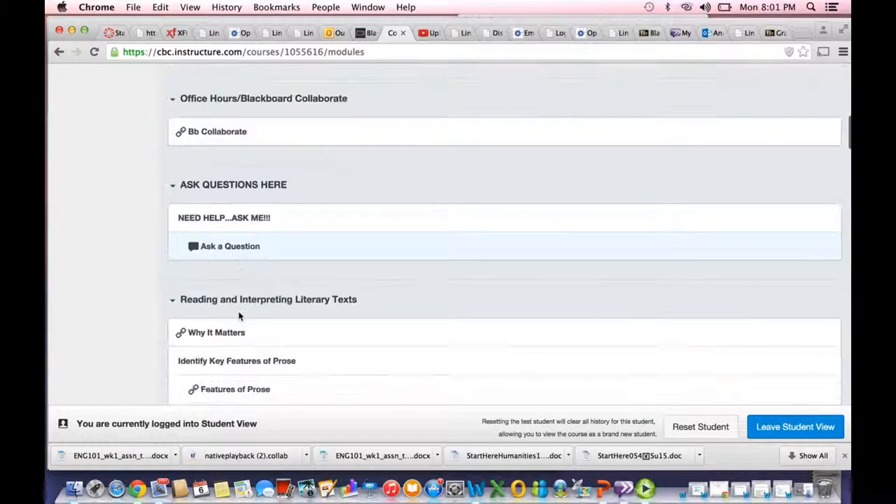
{"action": "scroll", "scroll_direction": "down", "scroll_amount": 3}
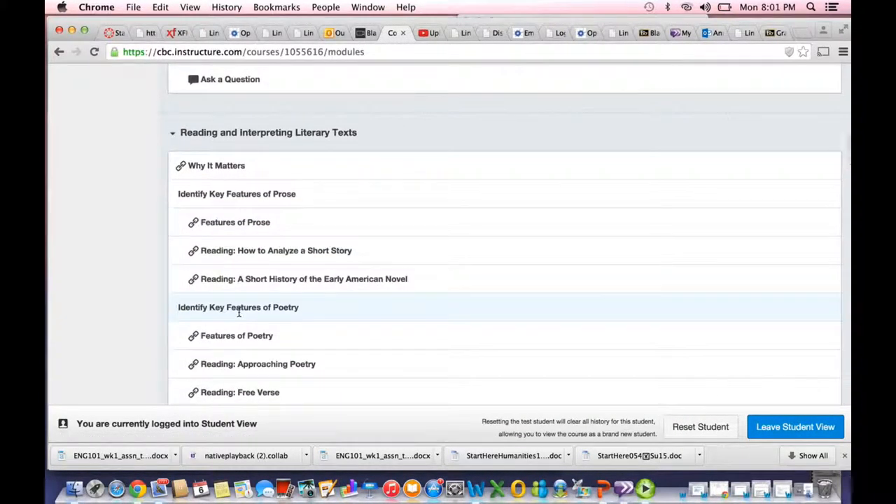
{"action": "mouse_move", "coordinate": [238, 308]}
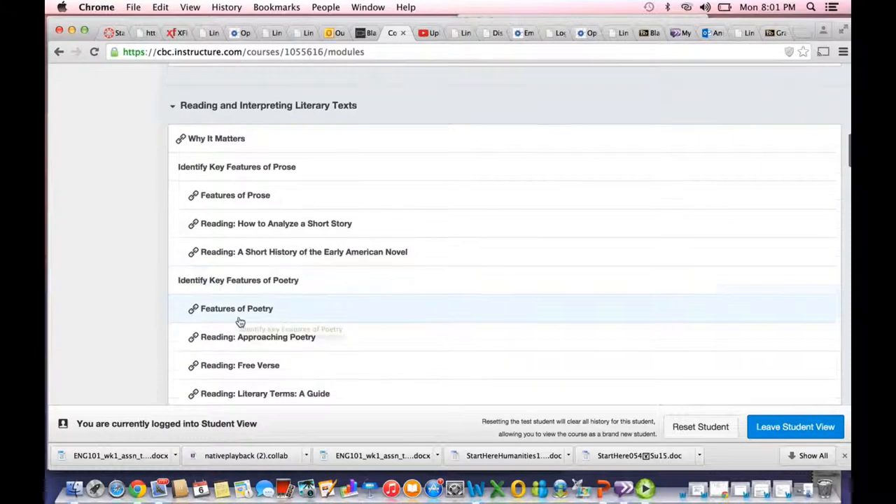
{"action": "scroll", "scroll_direction": "down", "scroll_amount": 3}
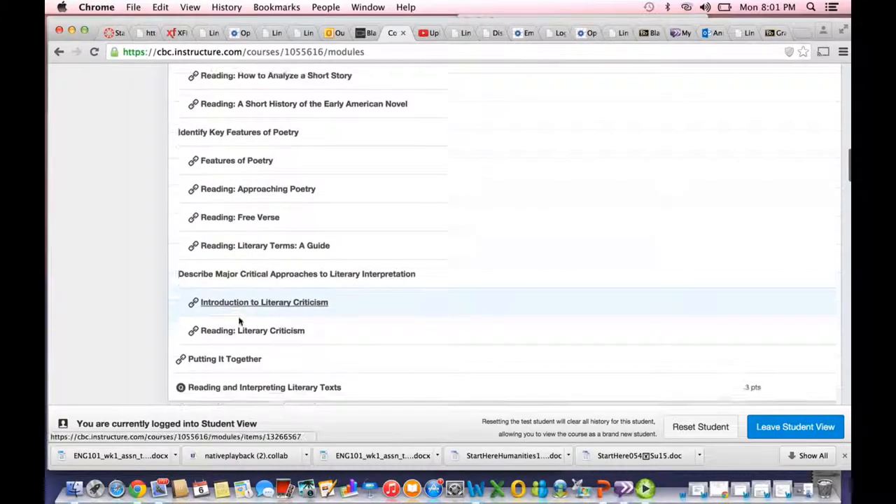
{"action": "scroll", "scroll_direction": "down", "scroll_amount": 3}
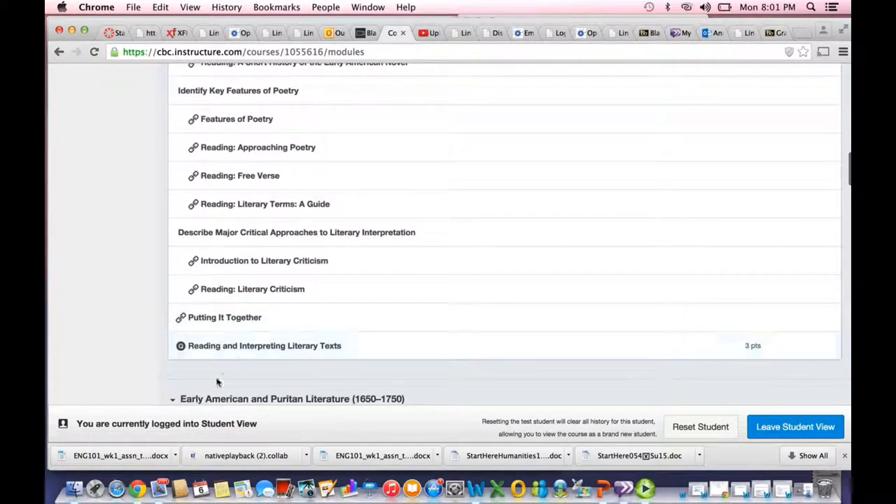
{"action": "mouse_move", "coordinate": [304, 255]}
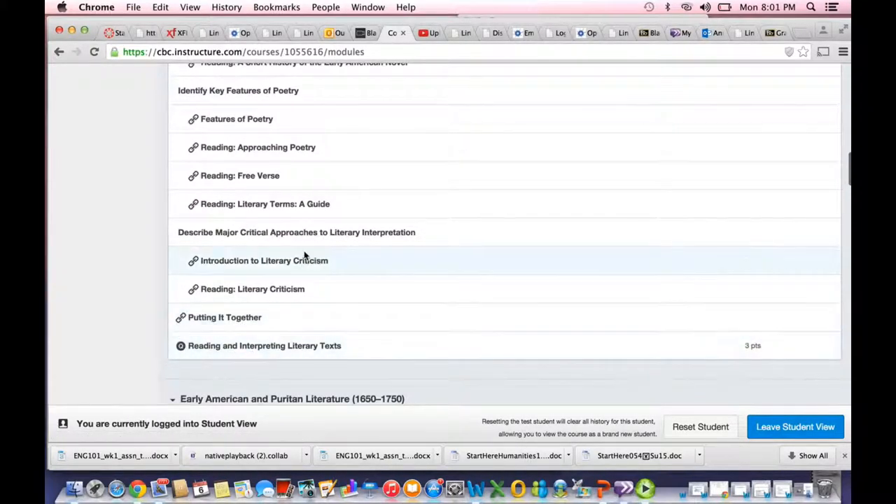
{"action": "scroll", "scroll_direction": "up", "scroll_amount": 3}
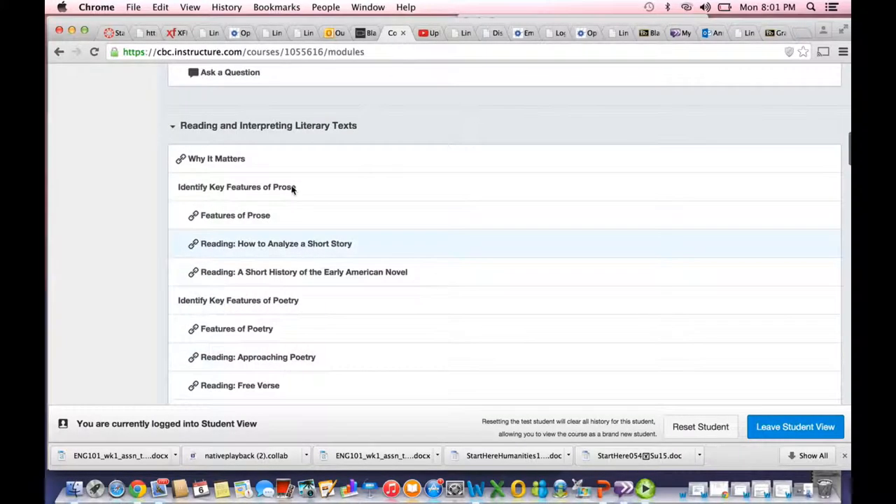
{"action": "mouse_move", "coordinate": [286, 158]}
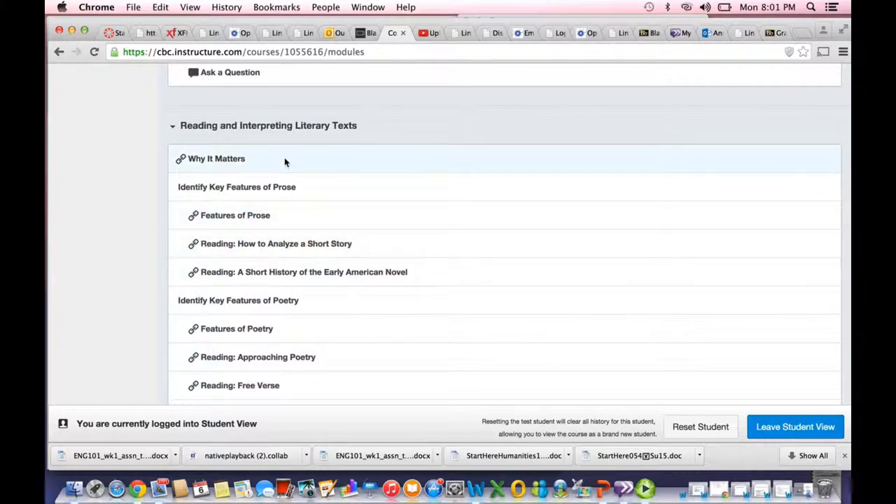
{"action": "scroll", "scroll_direction": "down", "scroll_amount": 3}
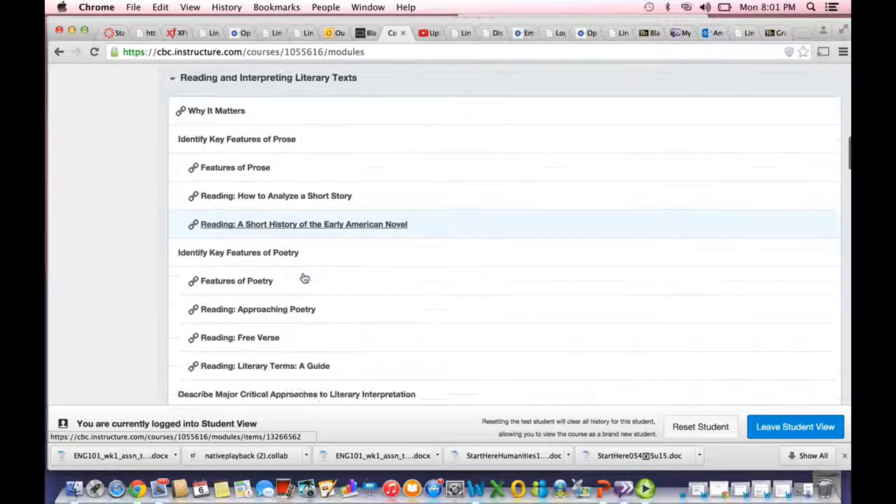
{"action": "scroll", "scroll_direction": "down", "scroll_amount": 3}
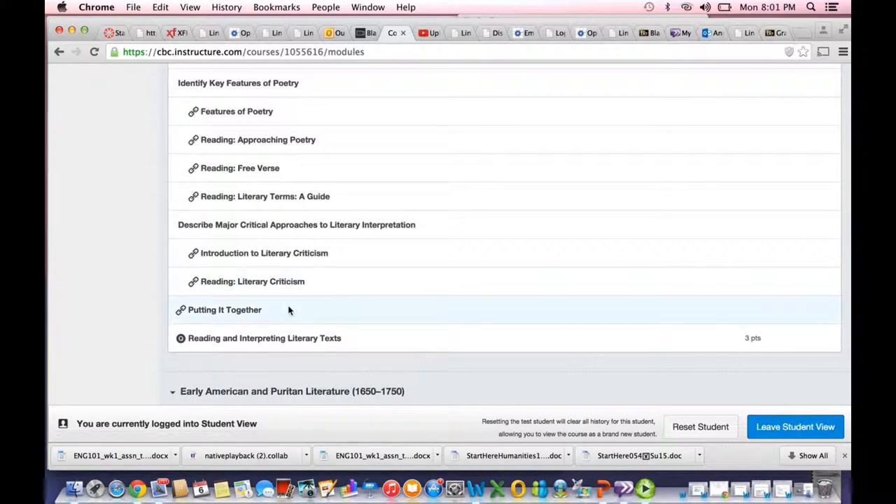
{"action": "scroll", "scroll_direction": "down", "scroll_amount": 3}
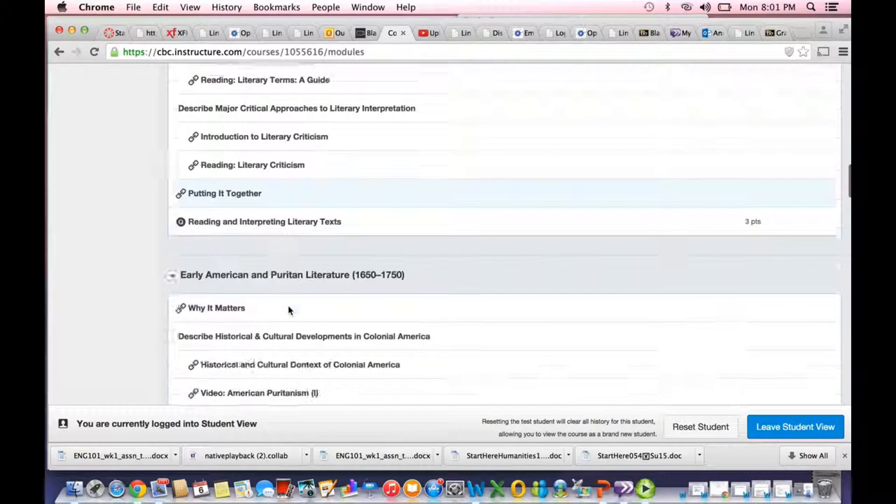
{"action": "scroll", "scroll_direction": "down", "scroll_amount": 3}
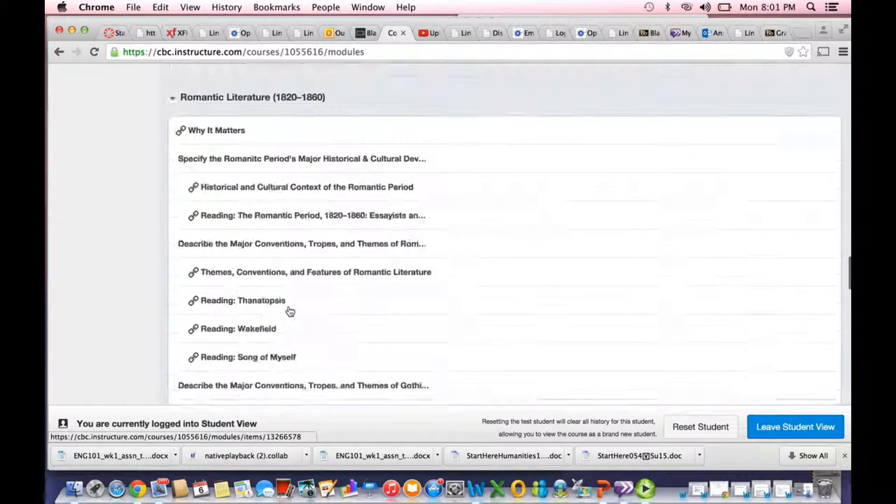
{"action": "scroll", "scroll_direction": "down", "scroll_amount": 3}
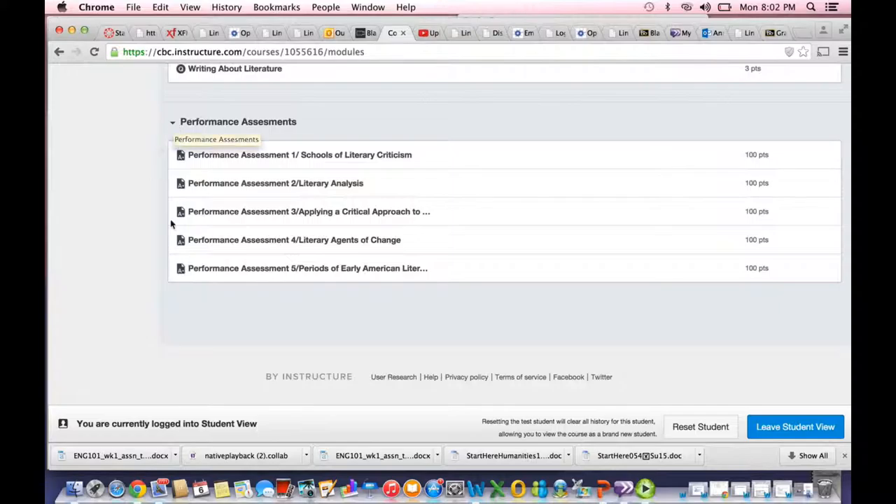
{"action": "mouse_move", "coordinate": [161, 233]}
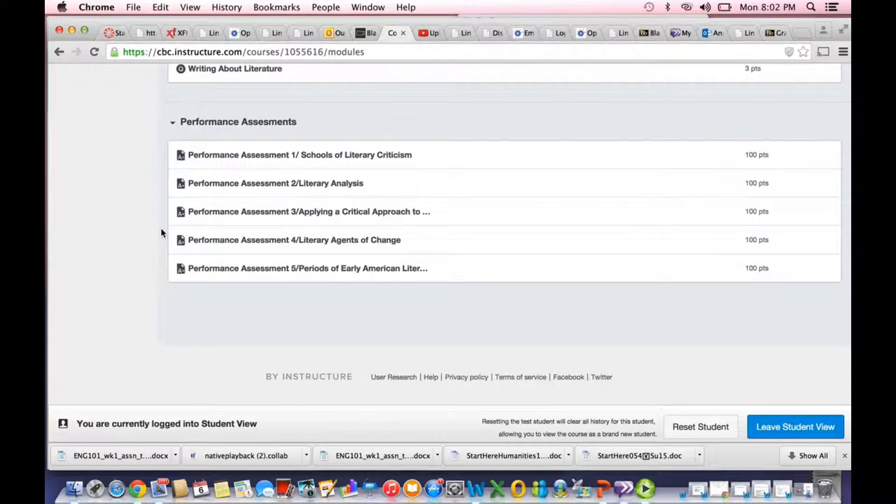
{"action": "scroll", "scroll_direction": "up", "scroll_amount": 3}
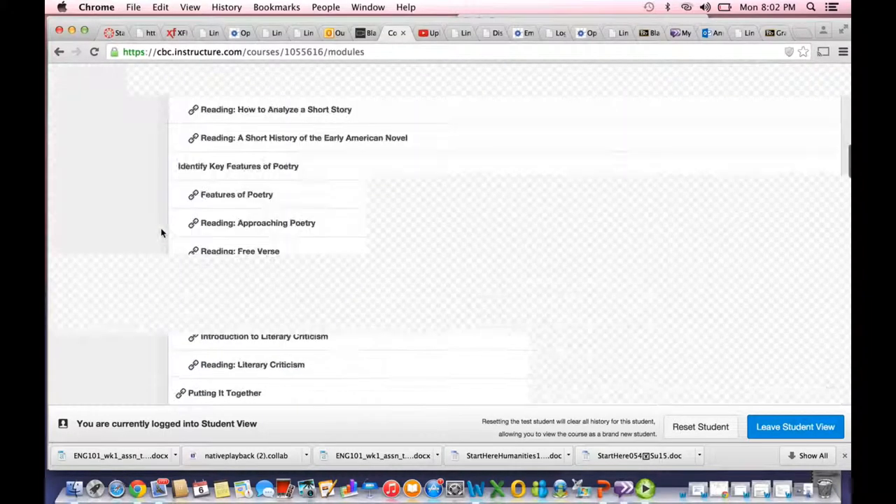
{"action": "scroll", "scroll_direction": "up", "scroll_amount": 3}
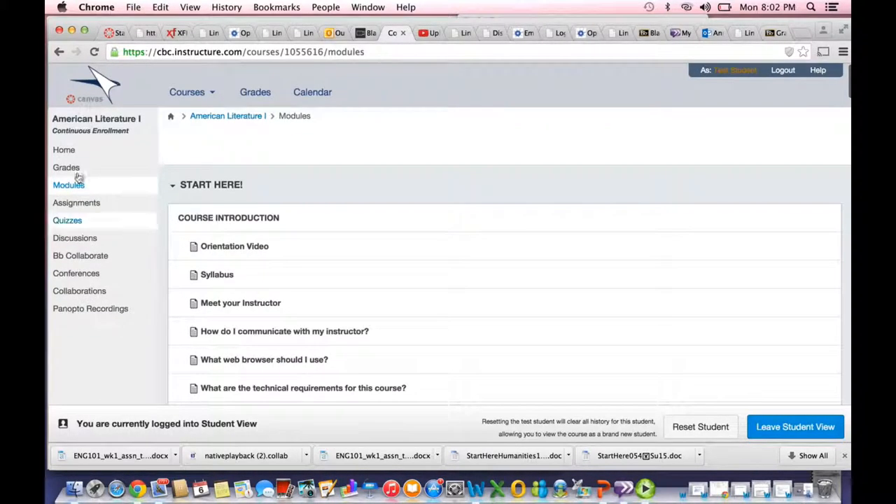
Step: View Test Student's Grades page listing module assignments and performance assessments at 0% total
{"action": "left_click", "coordinate": [66, 168]}
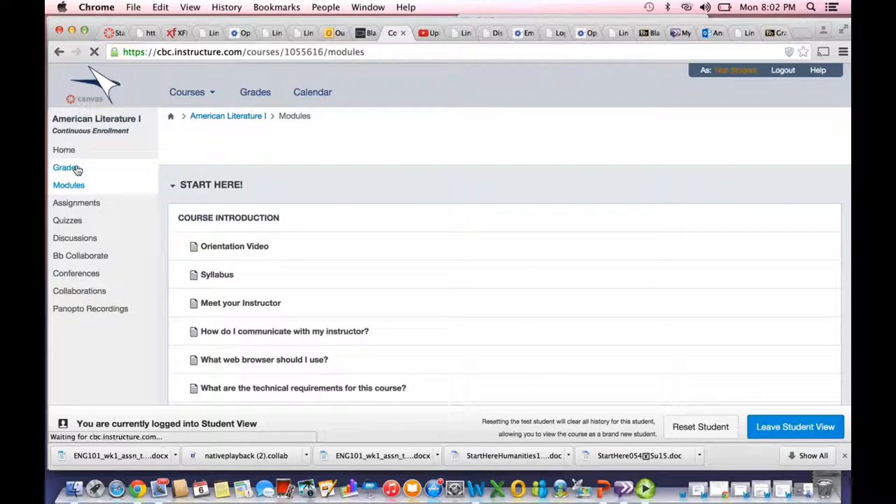
{"action": "left_click", "coordinate": [65, 168]}
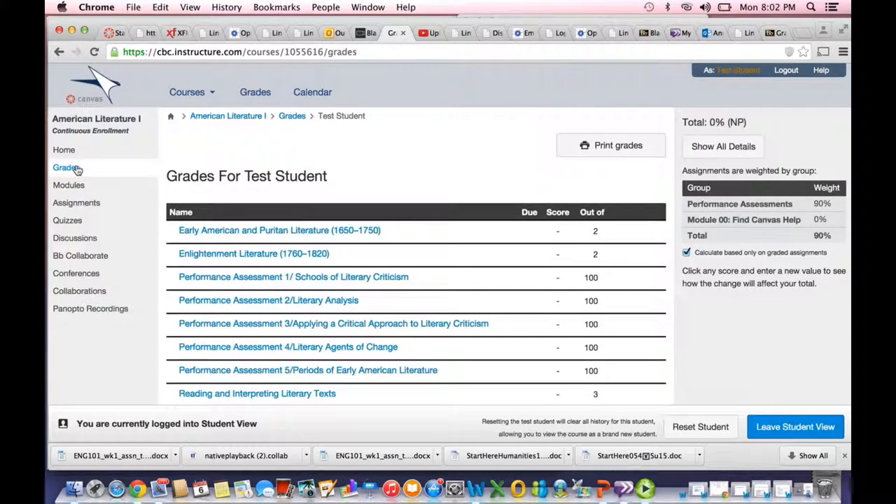
{"action": "mouse_move", "coordinate": [75, 201]}
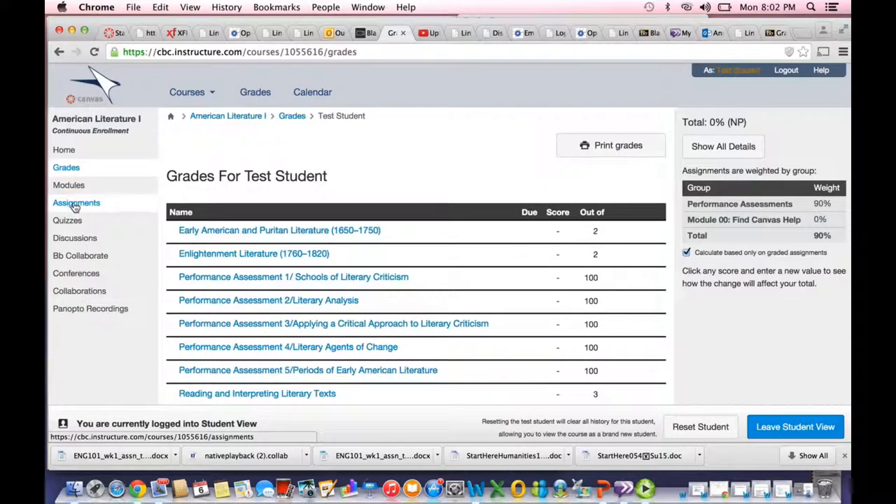
Step: View the Assignments page listing the five undated performance assessments and syllabus acknowledgment
{"action": "left_click", "coordinate": [76, 202]}
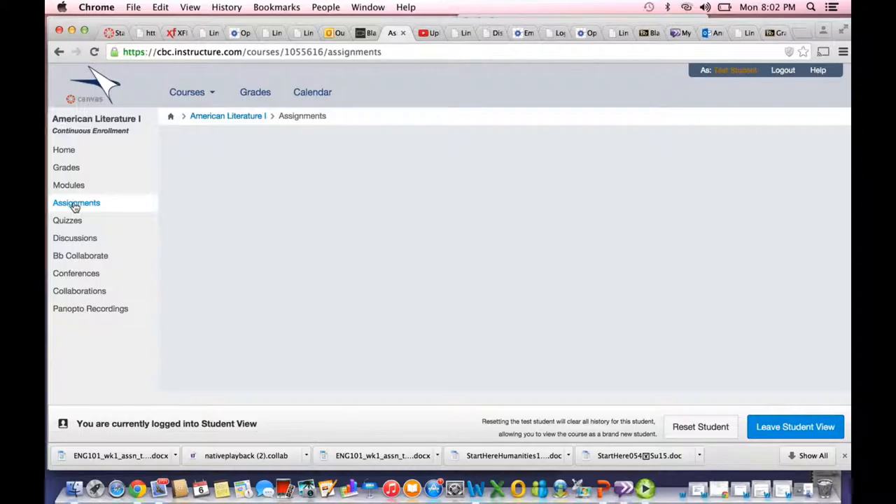
{"action": "left_click", "coordinate": [76, 202]}
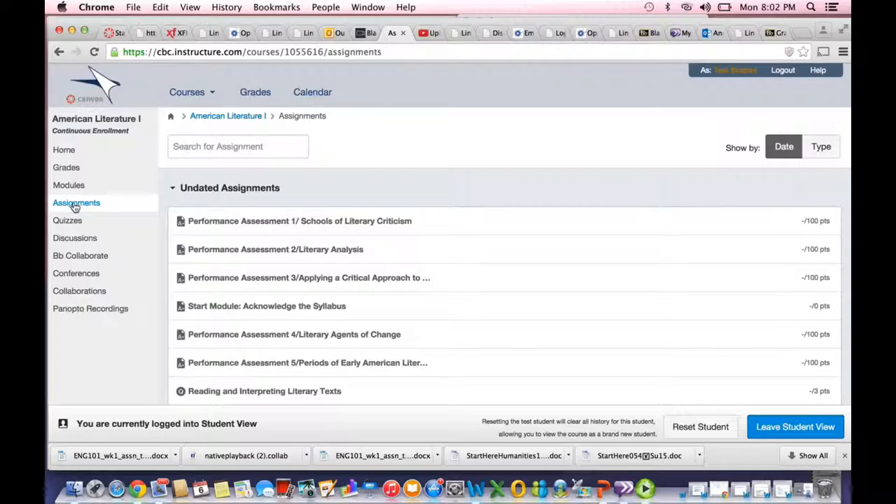
{"action": "mouse_move", "coordinate": [726, 493]}
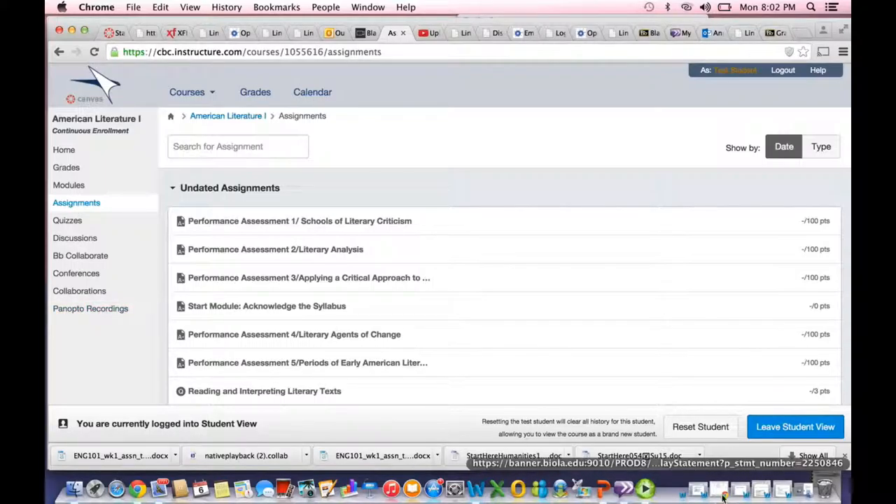